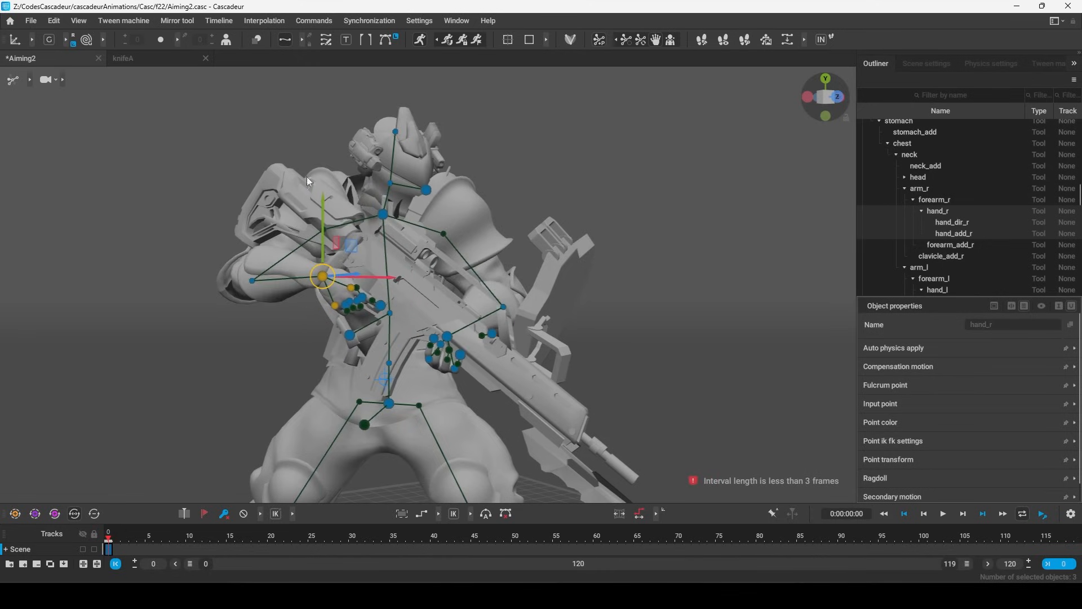
Show the character rig's points instead of its controllers.
left_click(69, 79)
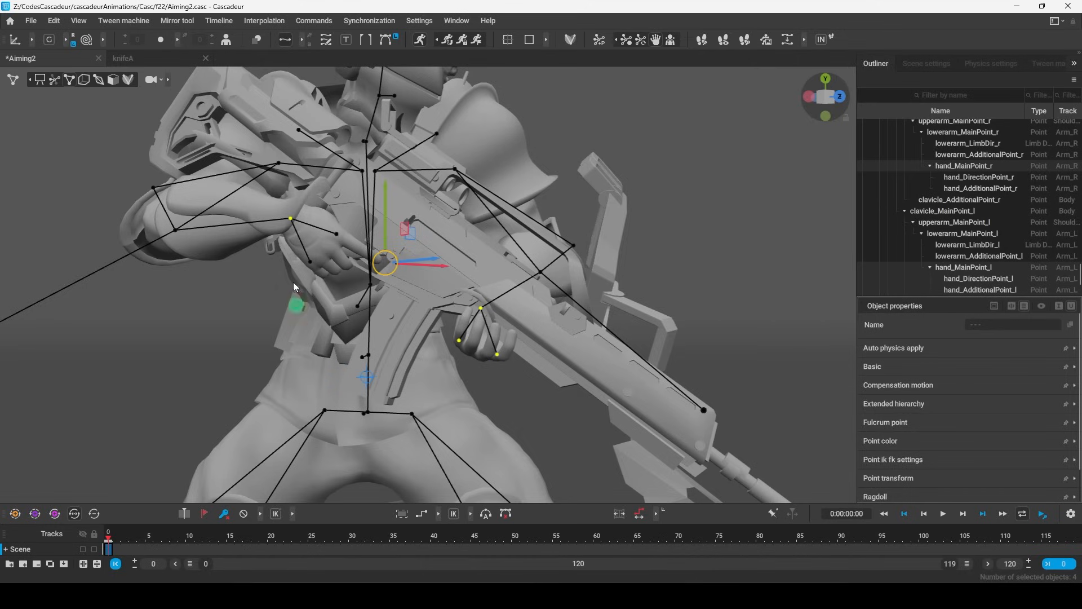
Constrain the selected hand points with hand_r as the driver via Commands > Constraint > Points.
left_click(312, 20)
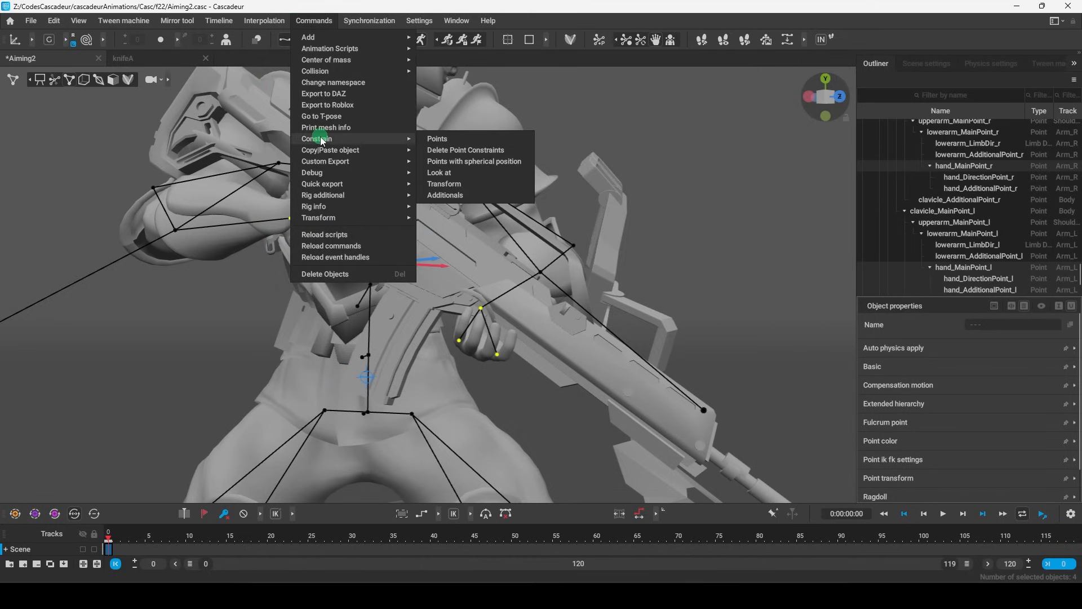
left_click(436, 138)
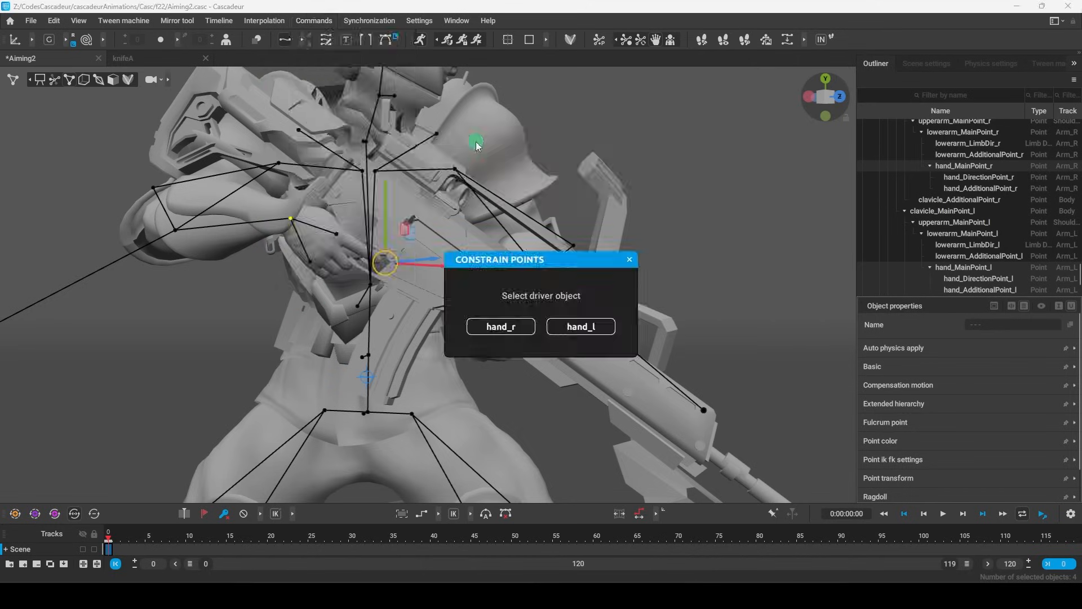
left_click(500, 326)
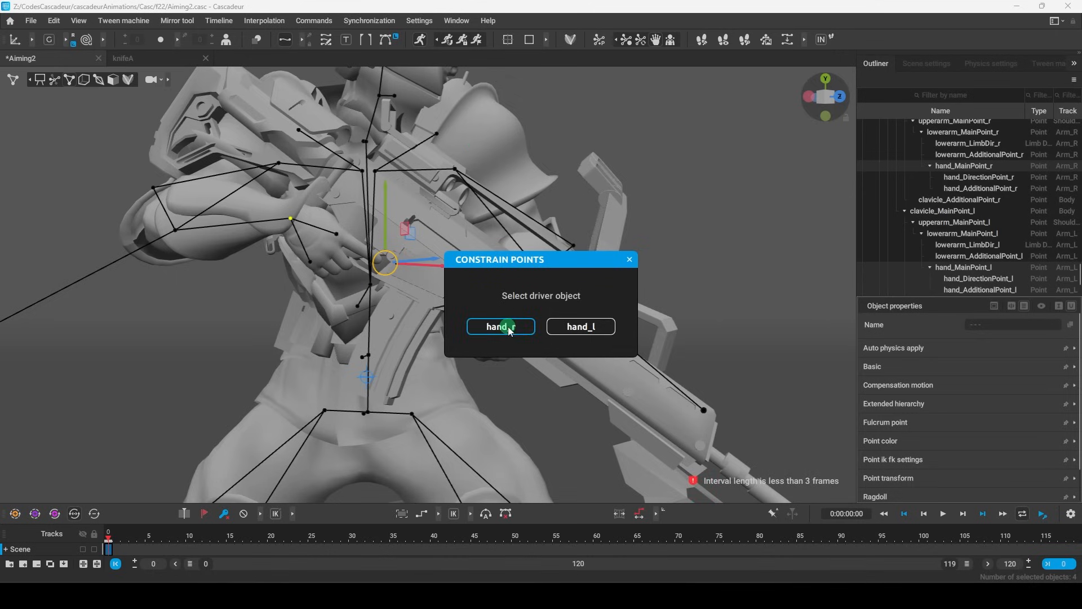
left_click(499, 326)
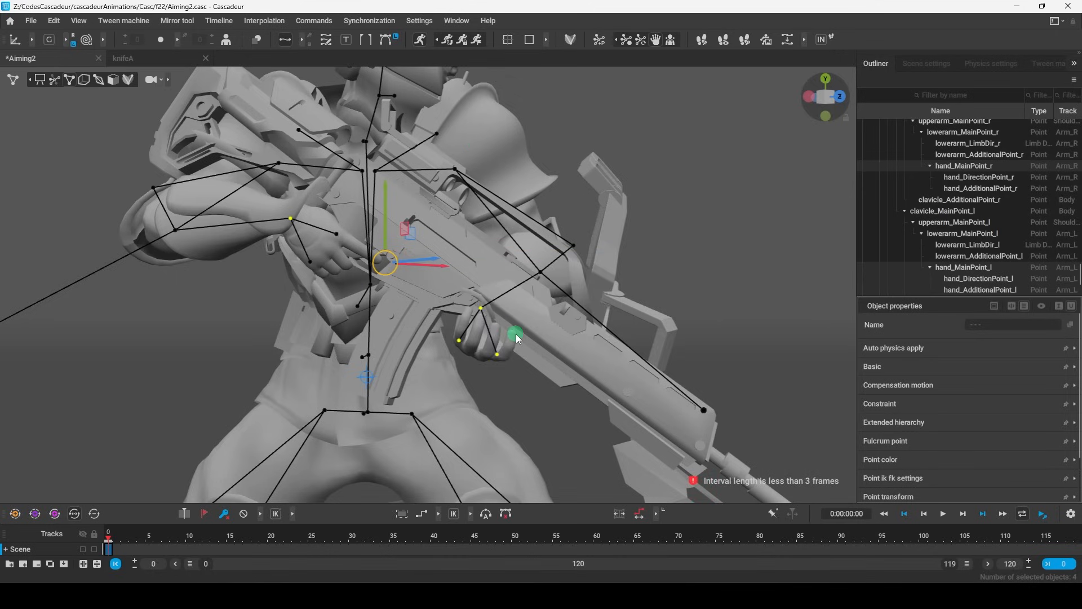
Expand the hand's Constraint property to reveal its Constraint setting (None).
left_click(880, 403)
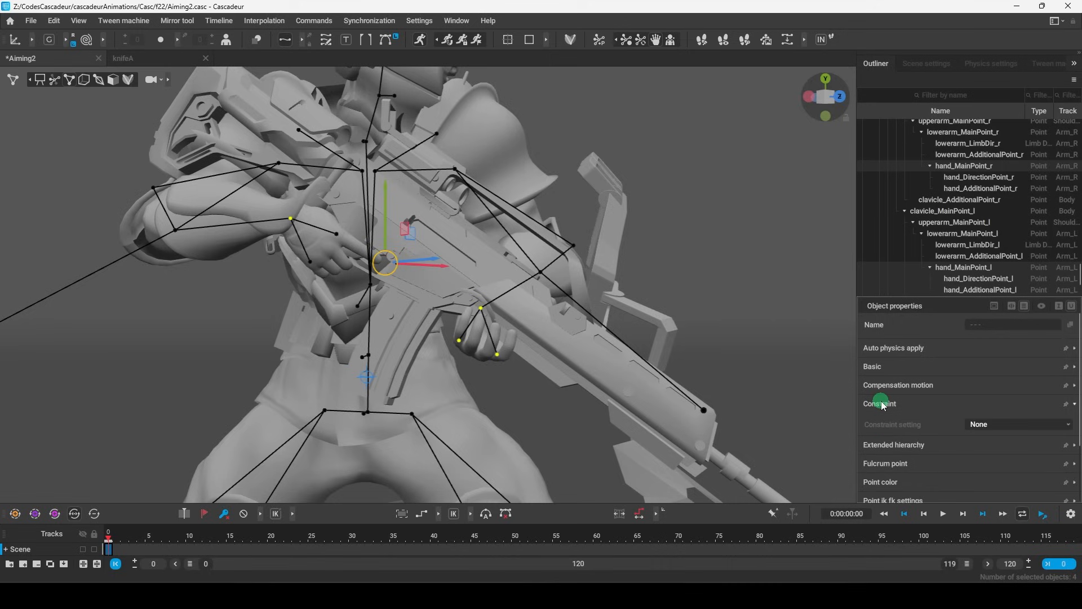
mouse_move(891, 446)
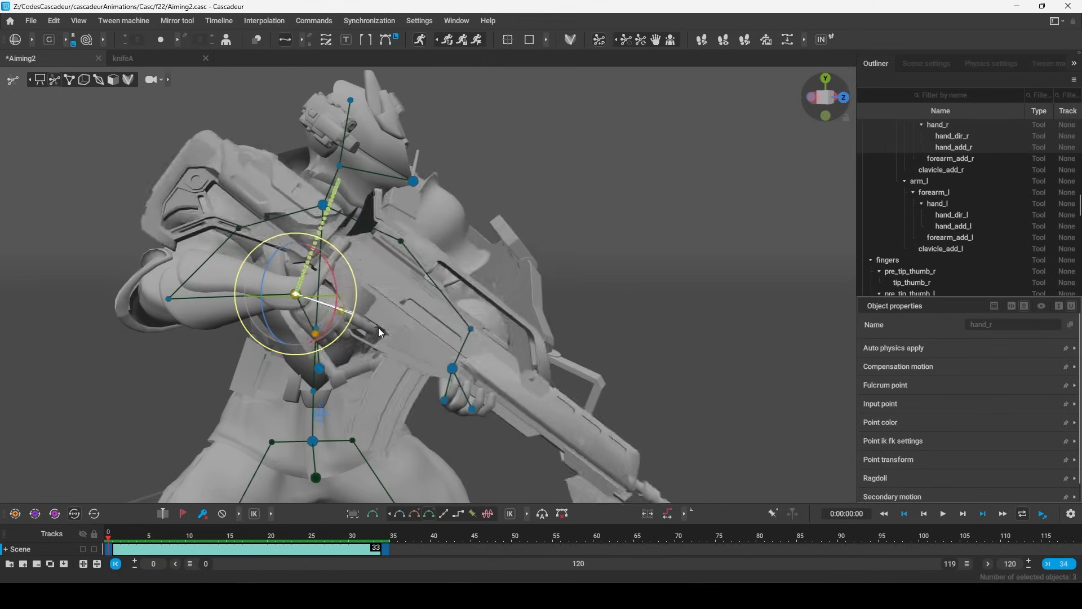
Return the rig to its points view at frame 34.
left_click(314, 548)
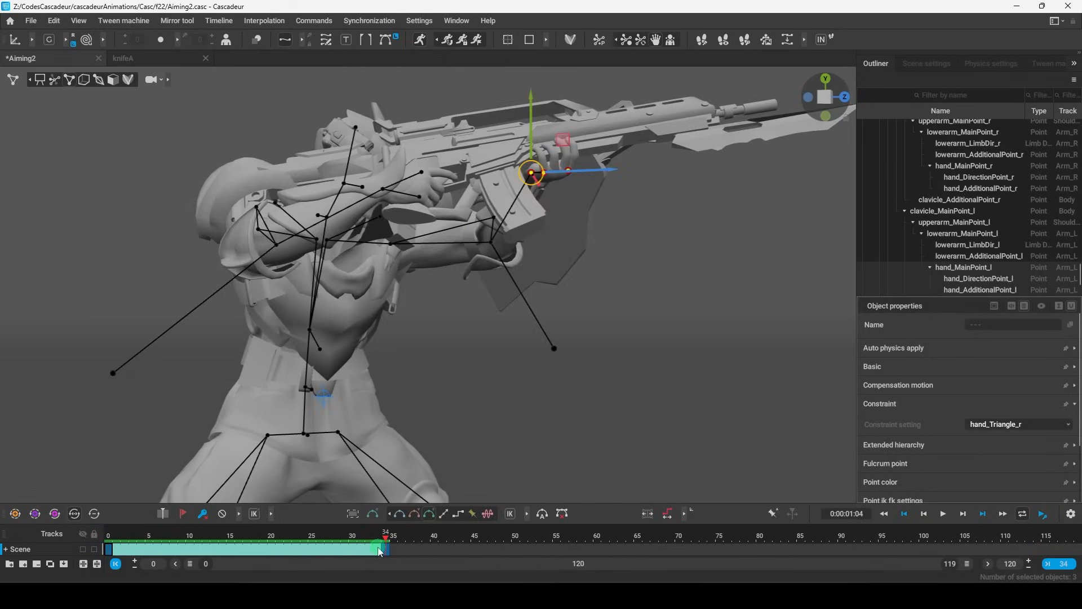
Set the left hand's Constraint setting to hand_Triangle_r at frame 1.
left_click(315, 533)
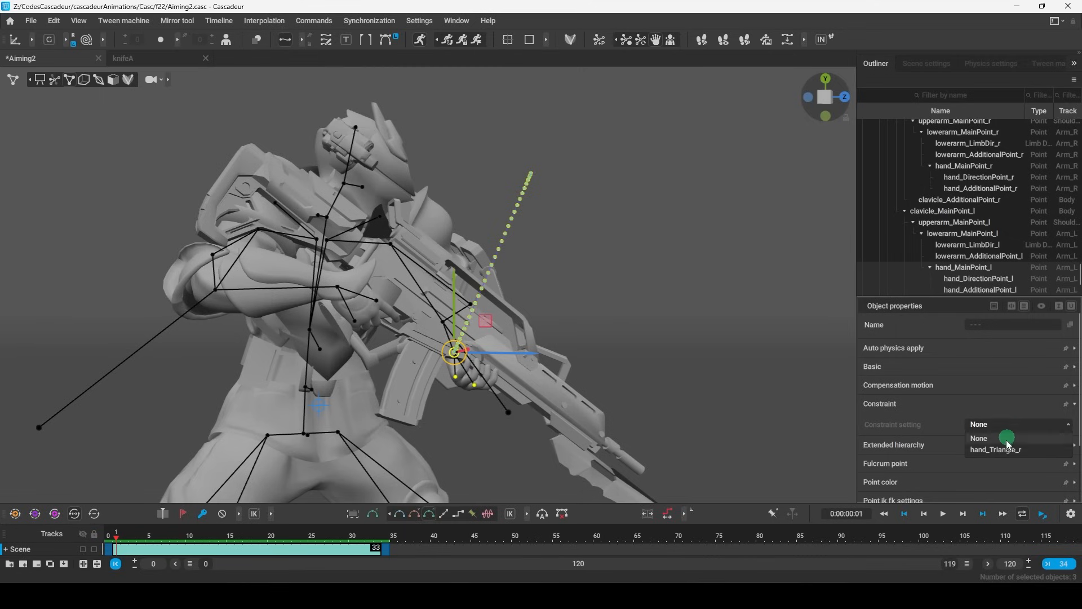
left_click(994, 449)
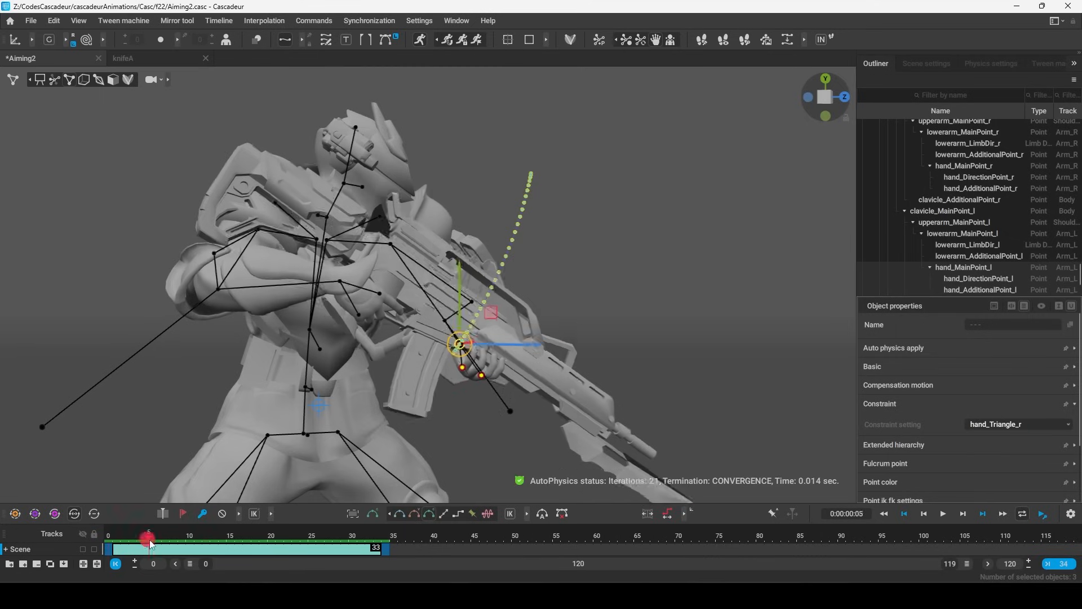